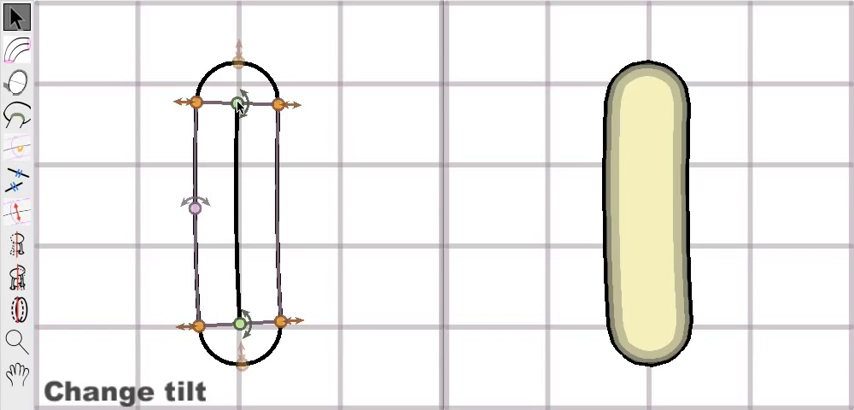
Tilt the upper cross section with the Change tilt tool so the yellow pill stroke bends into a curved arc.
left_click_drag(240, 104, 234, 132)
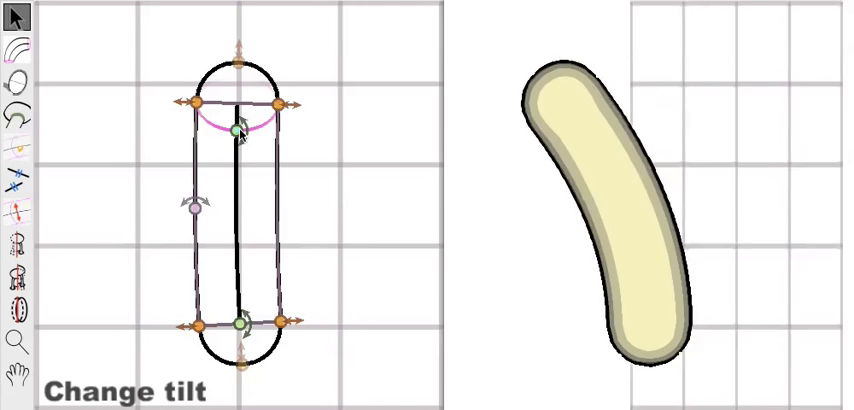